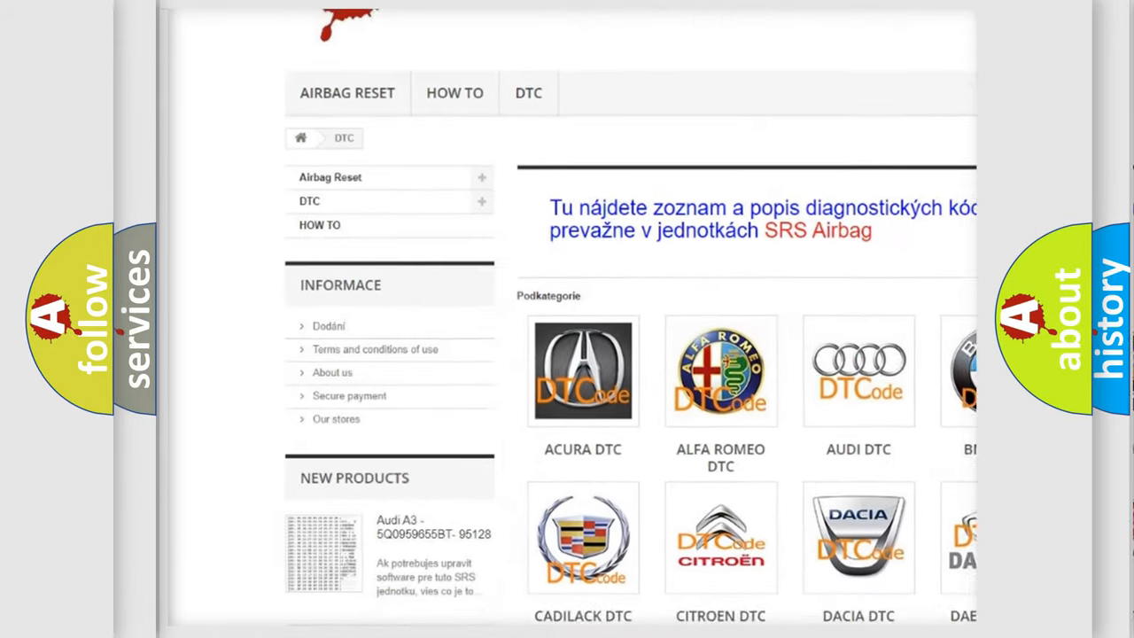
{"action": "scroll", "scroll_direction": "down", "scroll_amount": 3}
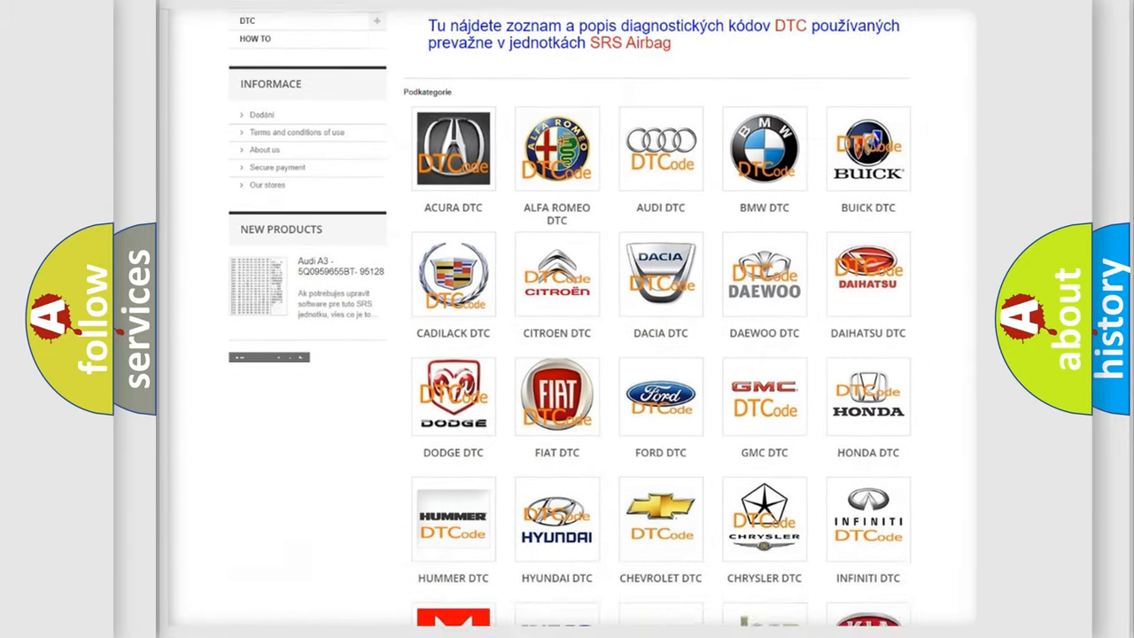
{"action": "scroll", "scroll_direction": "down", "scroll_amount": 3}
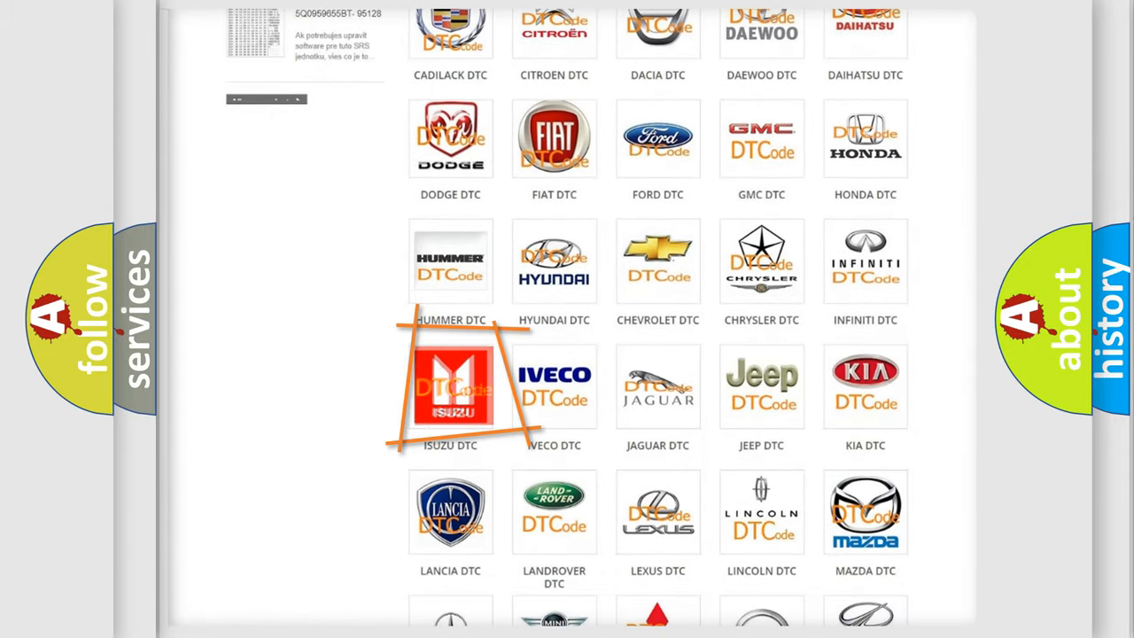